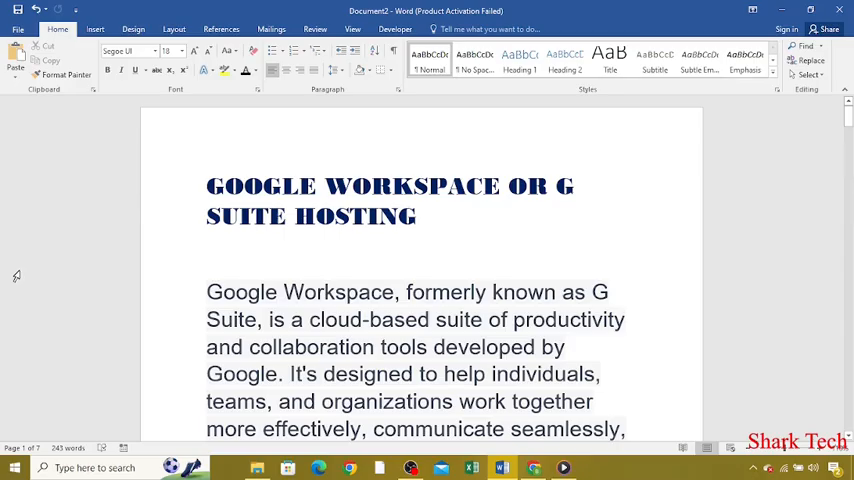
pyautogui.moveTo(34, 256)
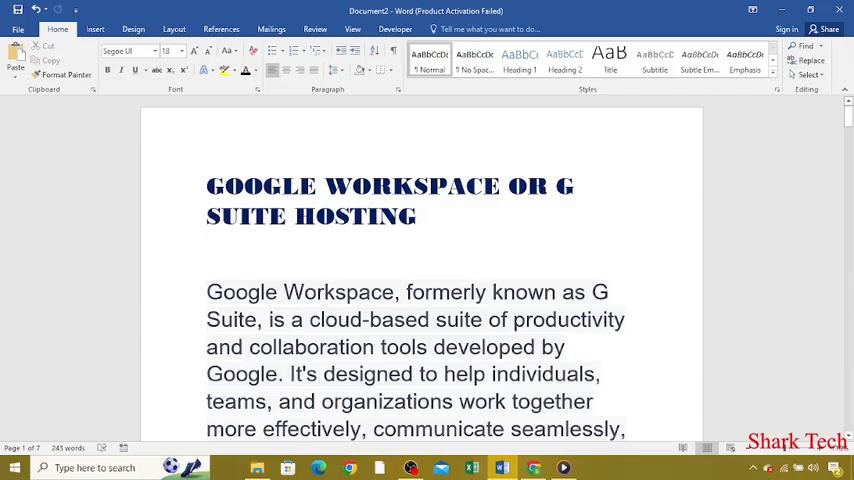
pyautogui.scroll(-3)
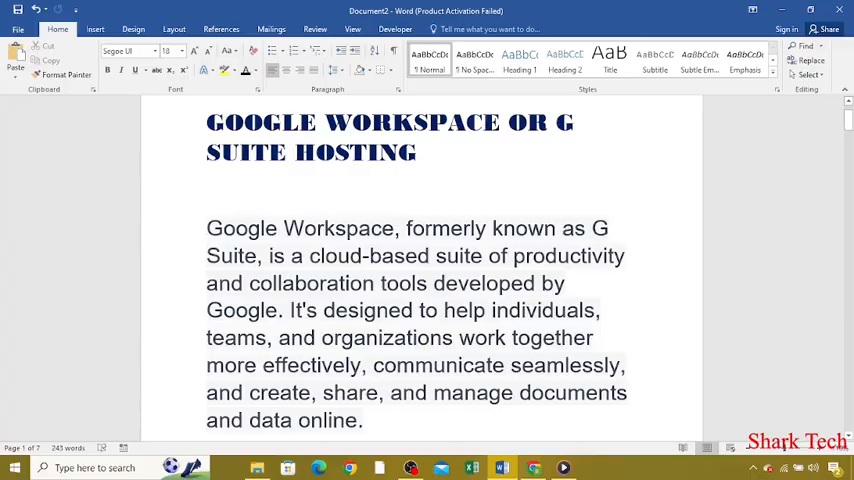
pyautogui.scroll(-3)
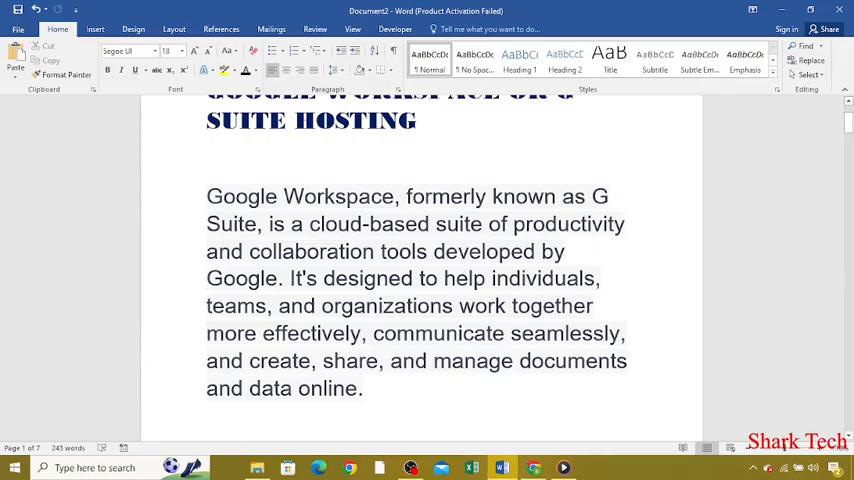
pyautogui.scroll(-3)
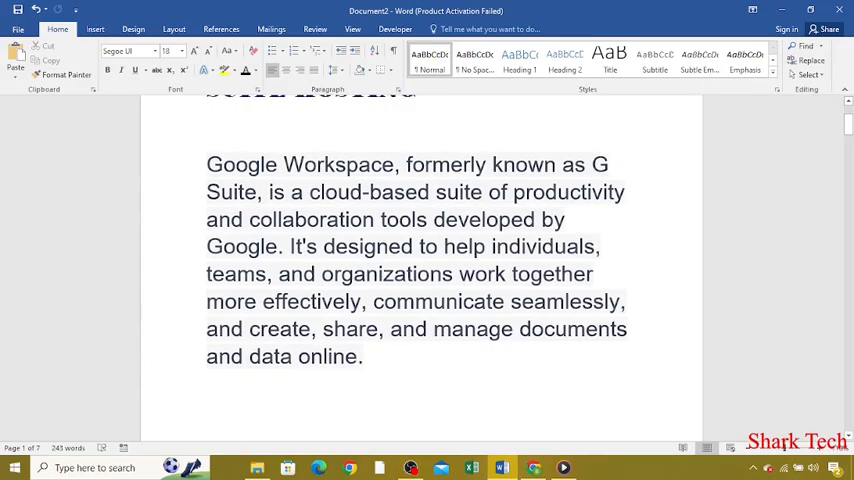
pyautogui.scroll(-3)
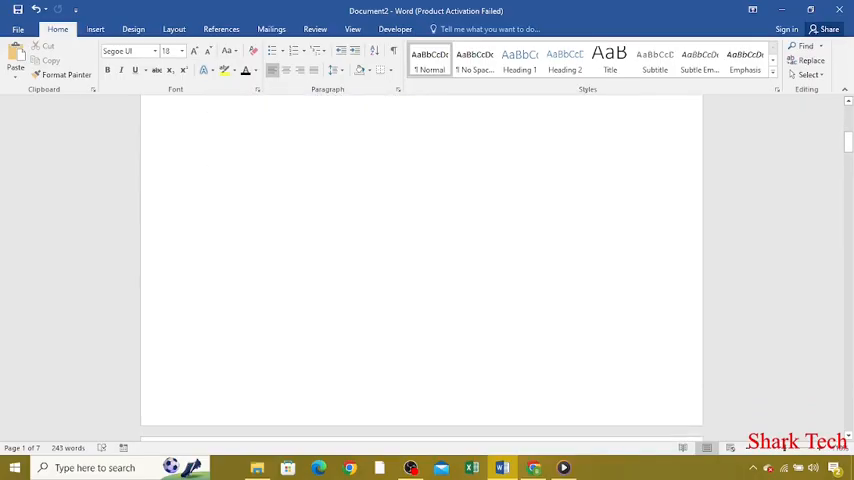
pyautogui.scroll(-3)
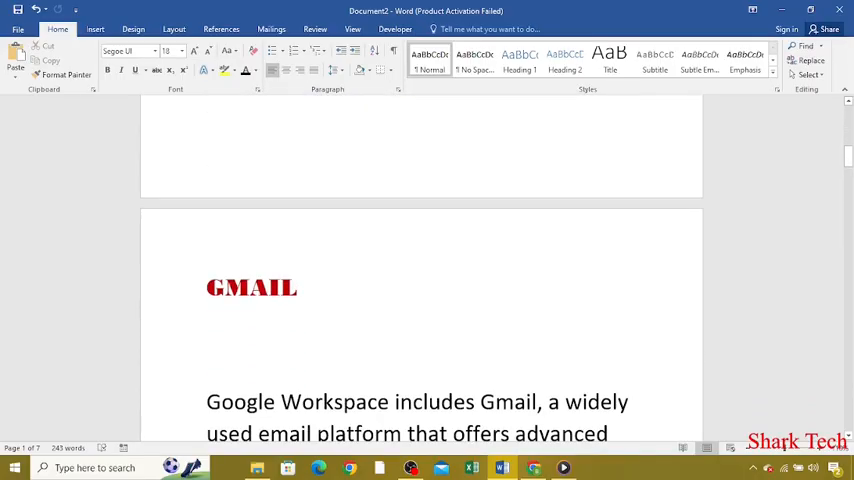
pyautogui.scroll(-3)
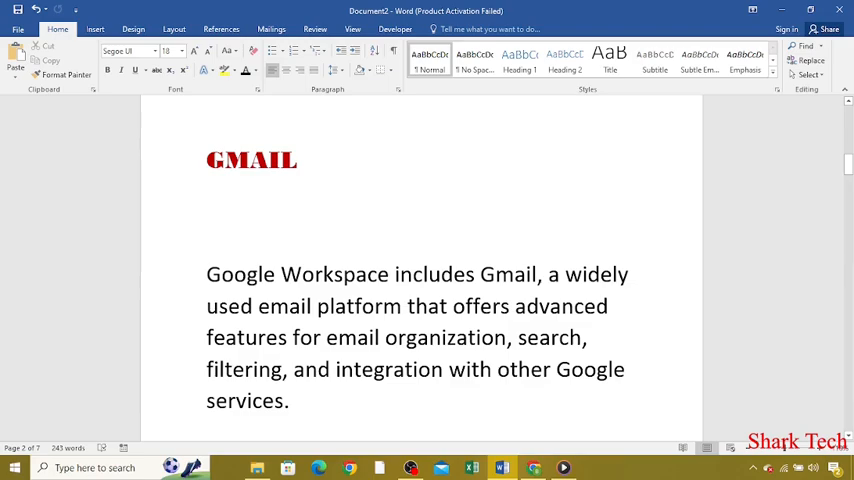
pyautogui.scroll(-3)
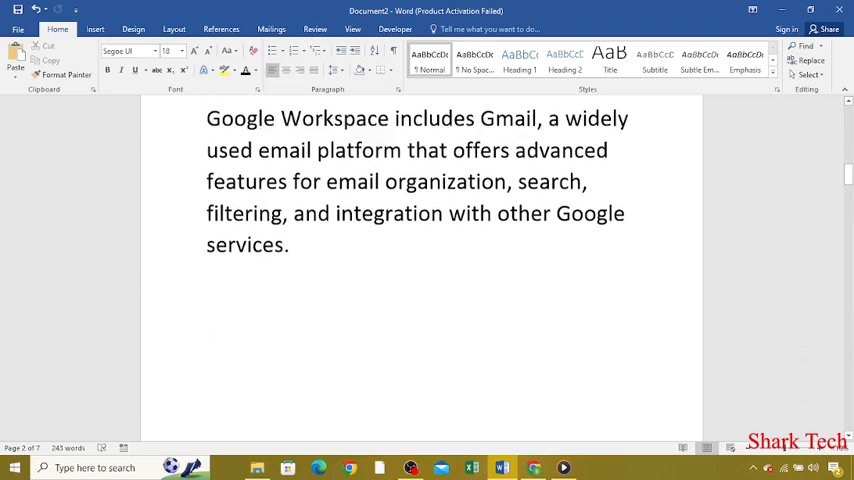
pyautogui.scroll(-3)
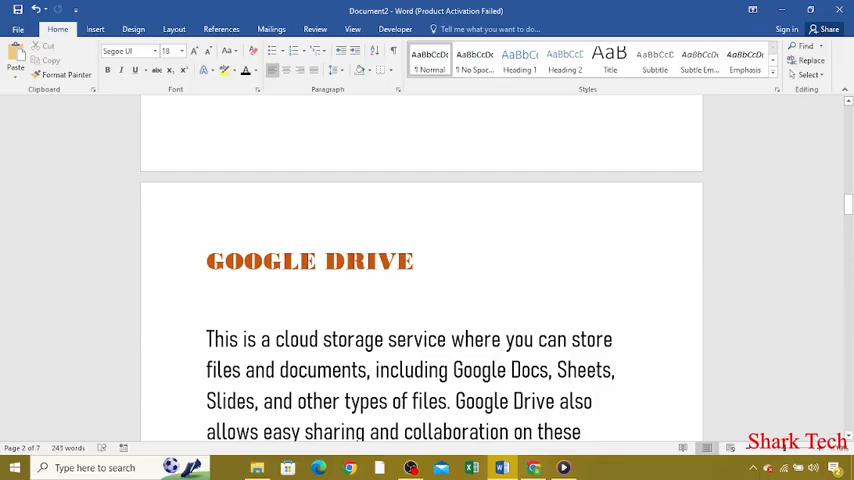
pyautogui.scroll(-3)
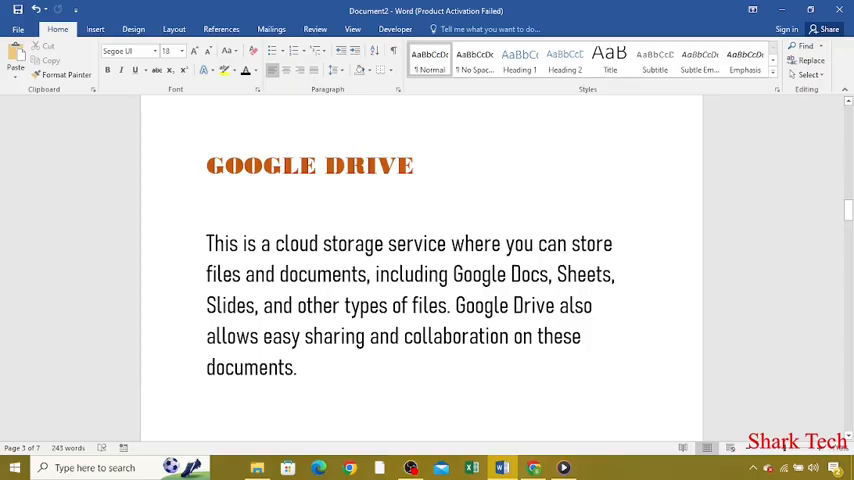
pyautogui.scroll(-3)
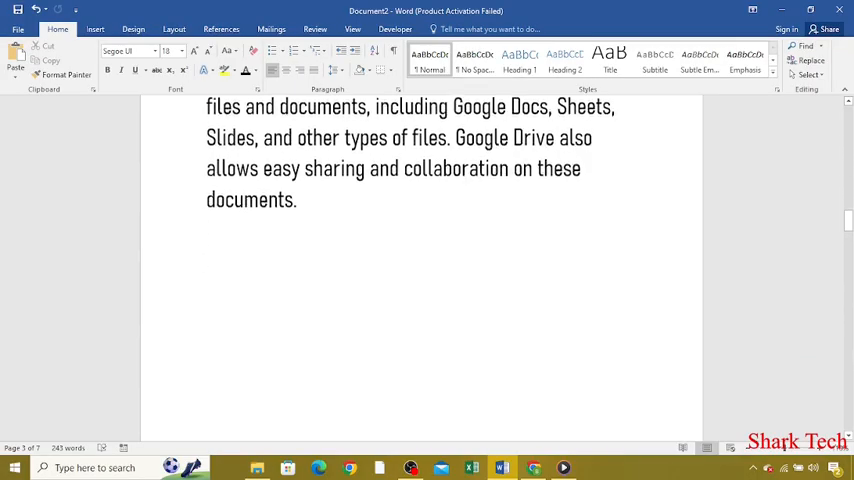
pyautogui.scroll(-3)
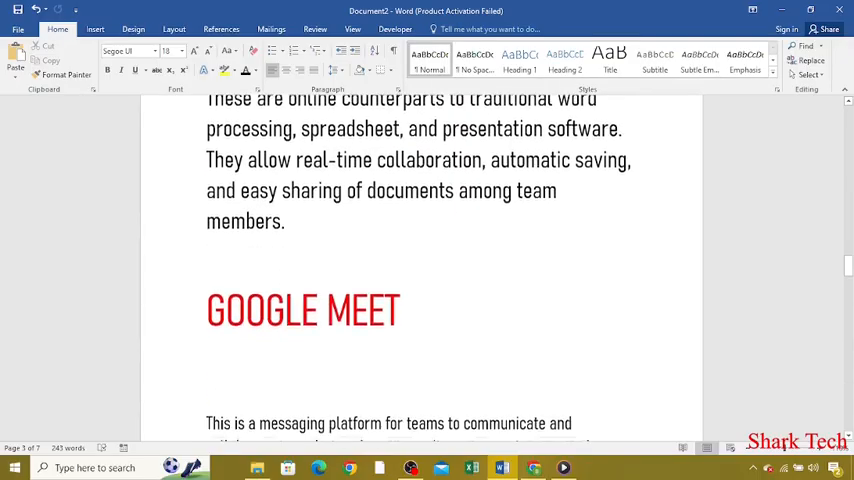
pyautogui.scroll(-3)
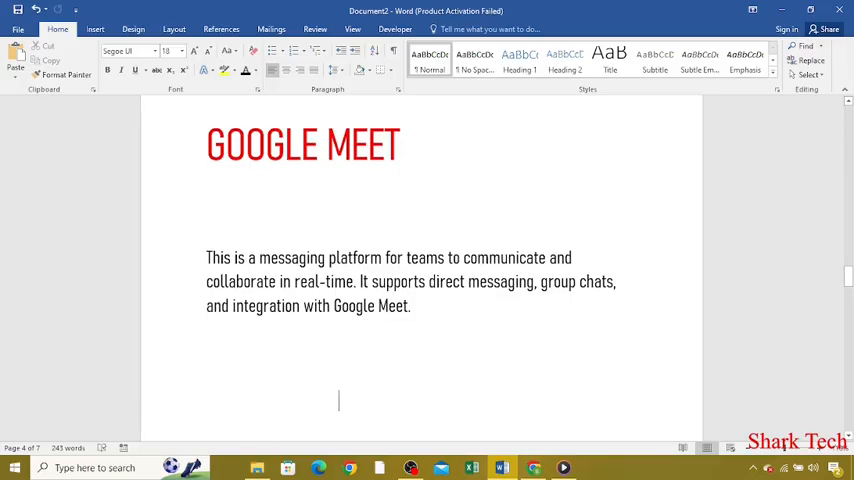
pyautogui.scroll(-3)
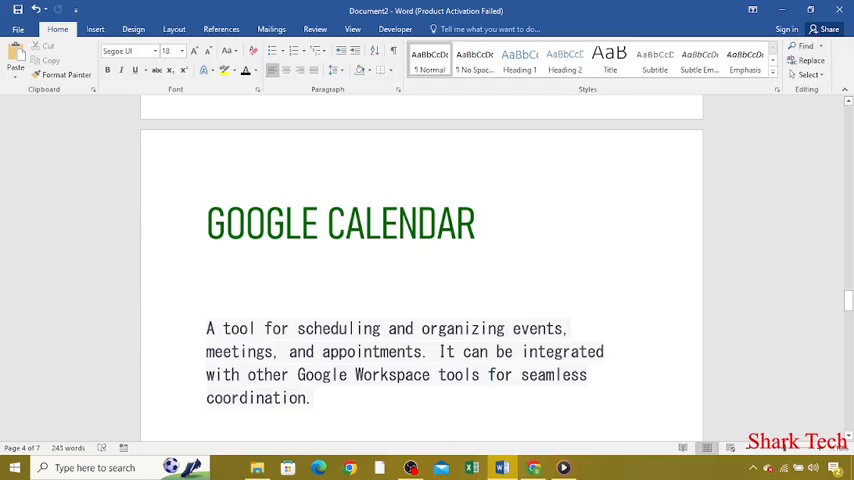
pyautogui.scroll(-3)
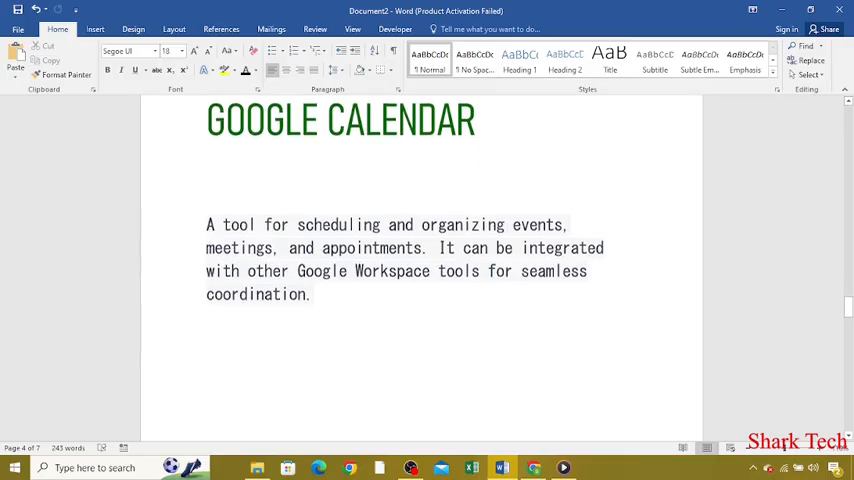
pyautogui.scroll(-3)
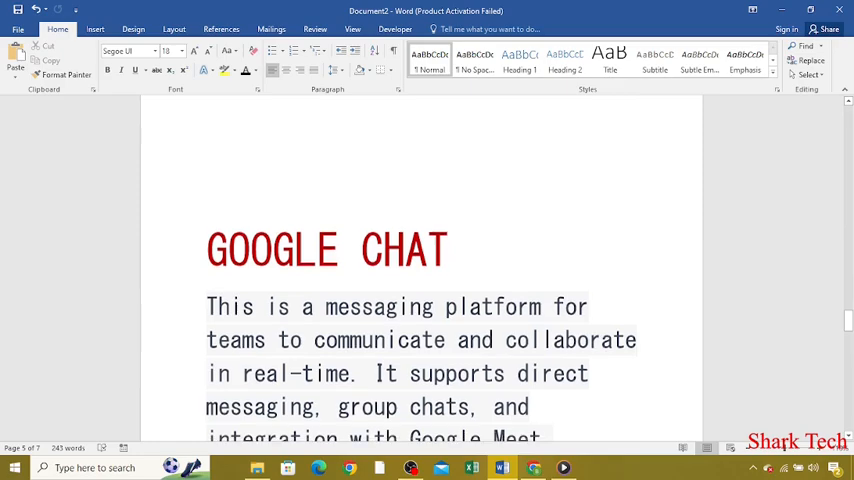
pyautogui.scroll(-3)
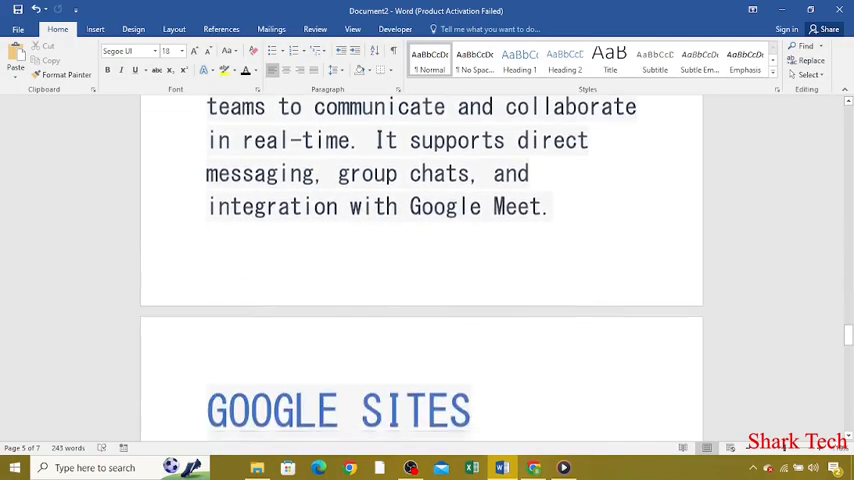
pyautogui.scroll(-3)
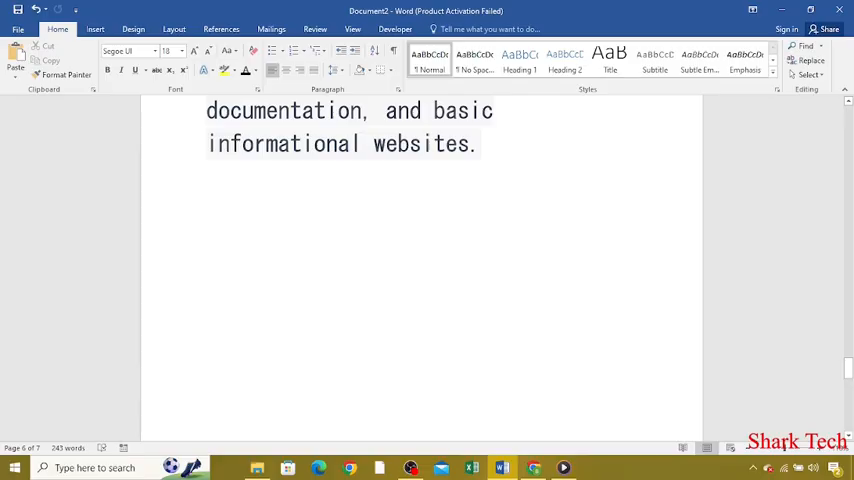
pyautogui.scroll(3)
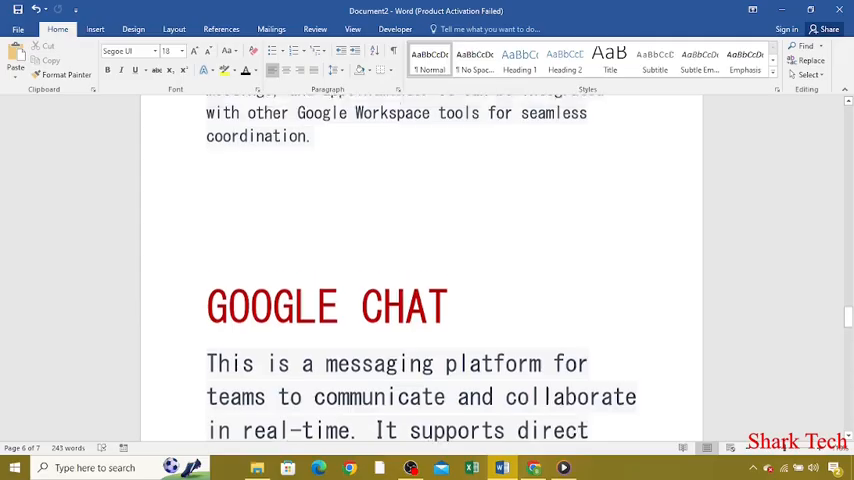
pyautogui.scroll(3)
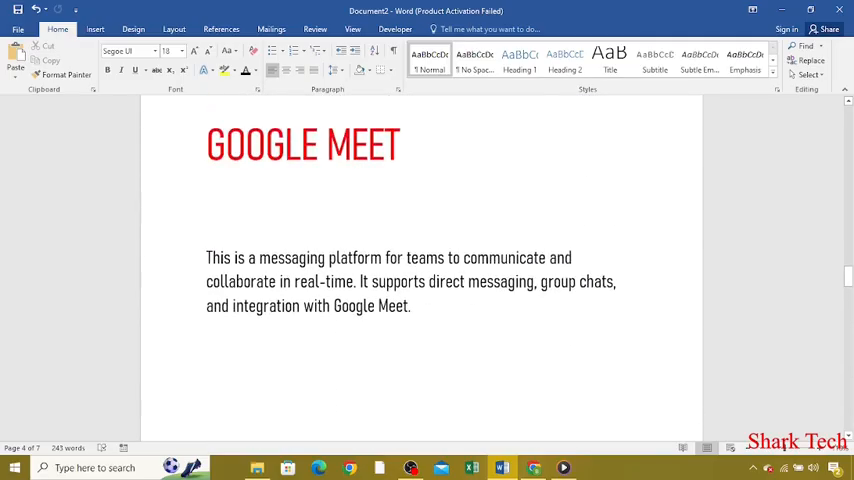
pyautogui.scroll(-3)
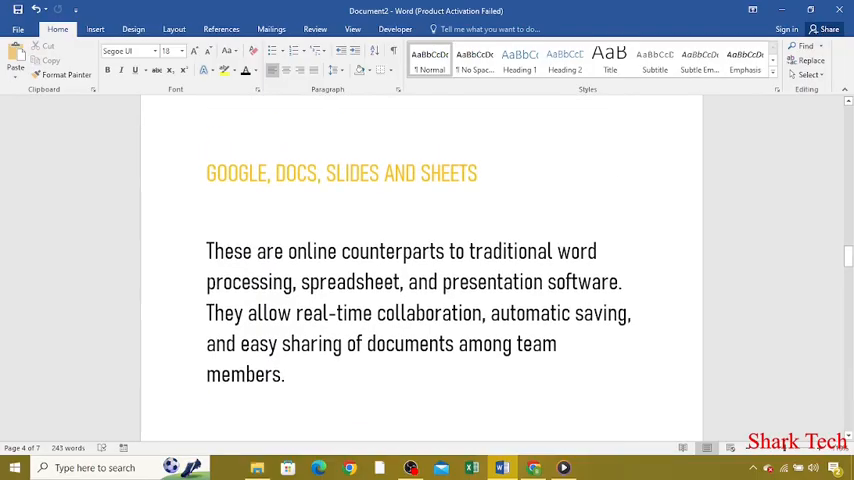